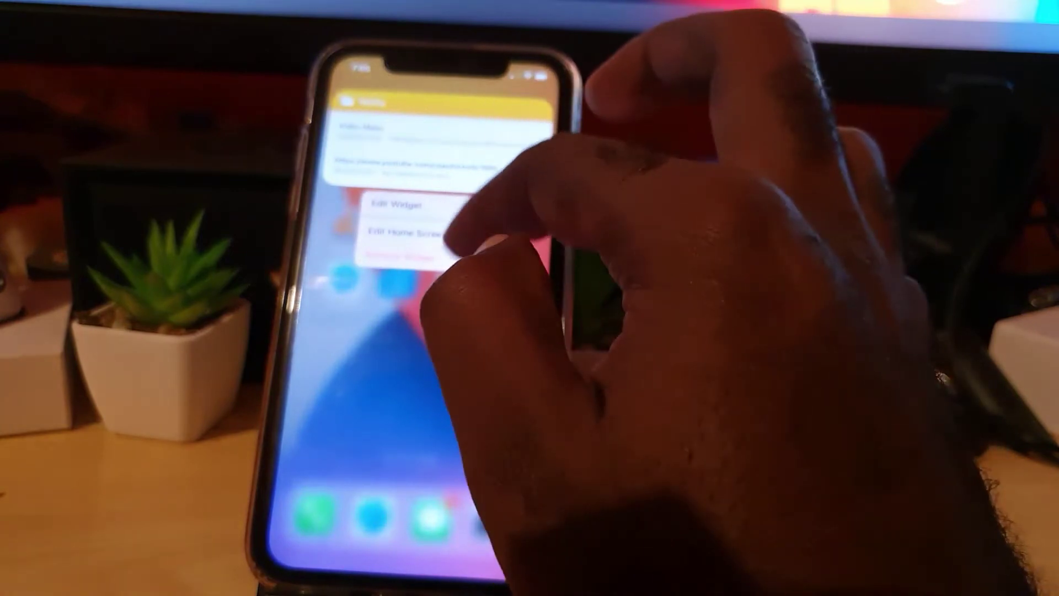
Step: Choose Remove Widget from the Notes widget's long-press menu to bring up the removal confirmation
left_click(399, 255)
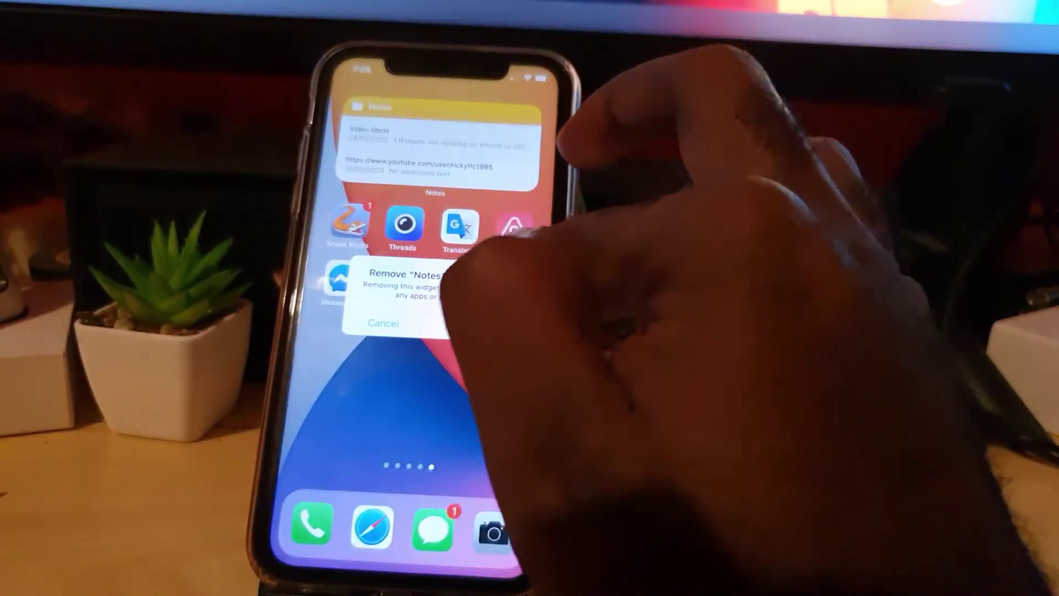